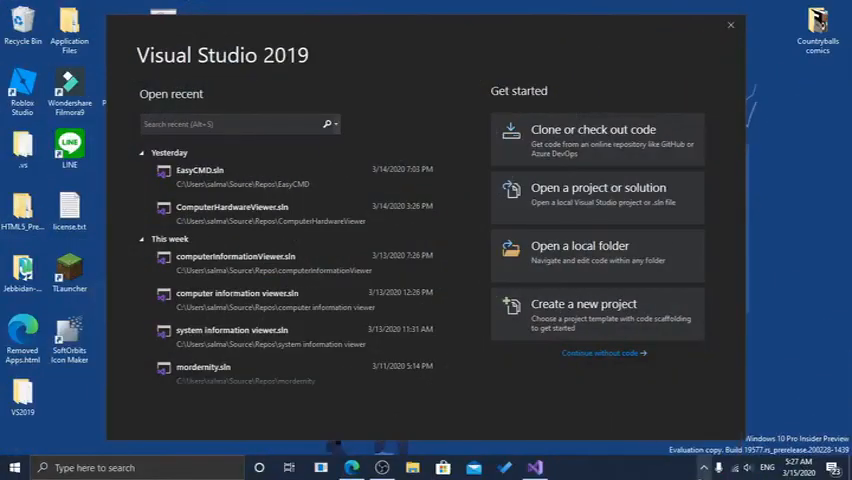
pyautogui.moveTo(663, 430)
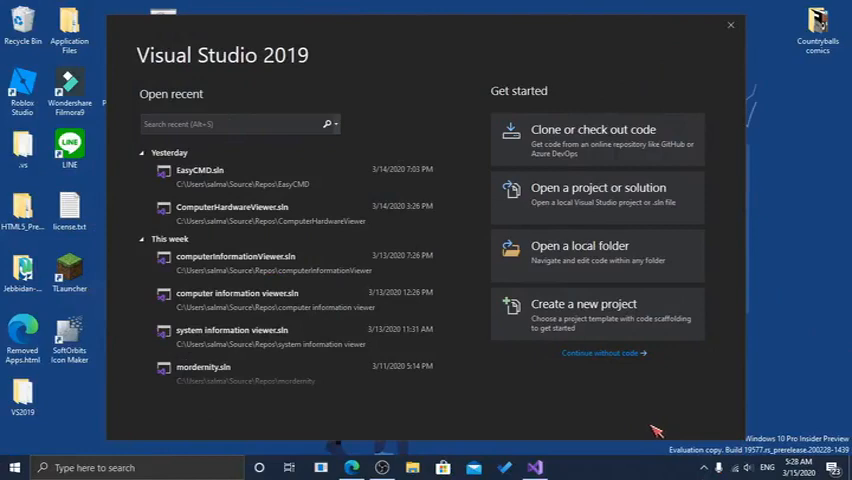
pyautogui.moveTo(640, 430)
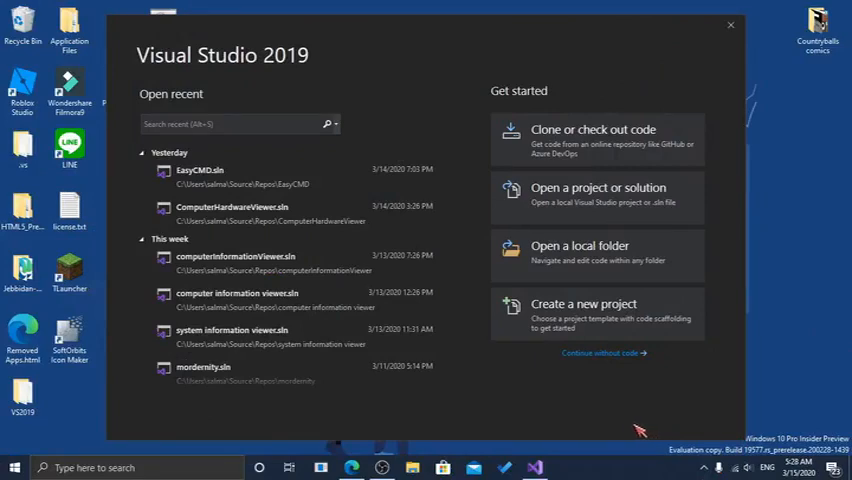
# Bring up the Windows Run/search box over the Visual Studio start window
pyautogui.press('Win+r')
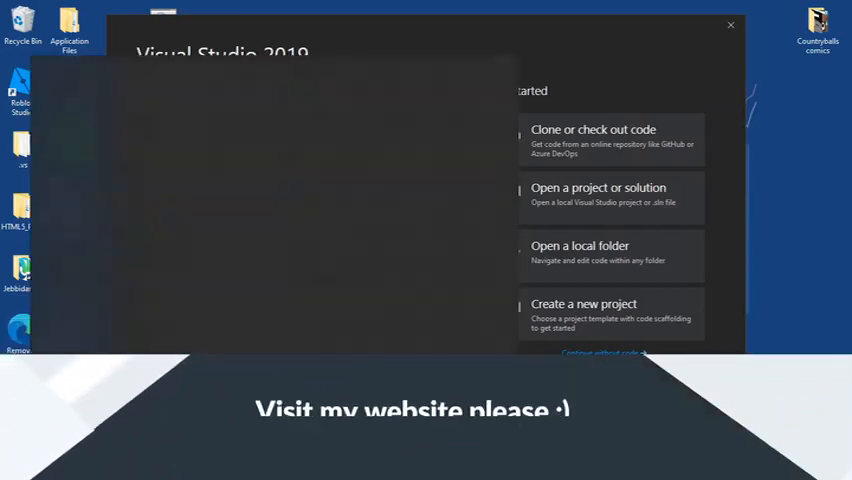
# Launch Command Prompt via 'cmd' and run the command 'color f0'
pyautogui.write('cmd')
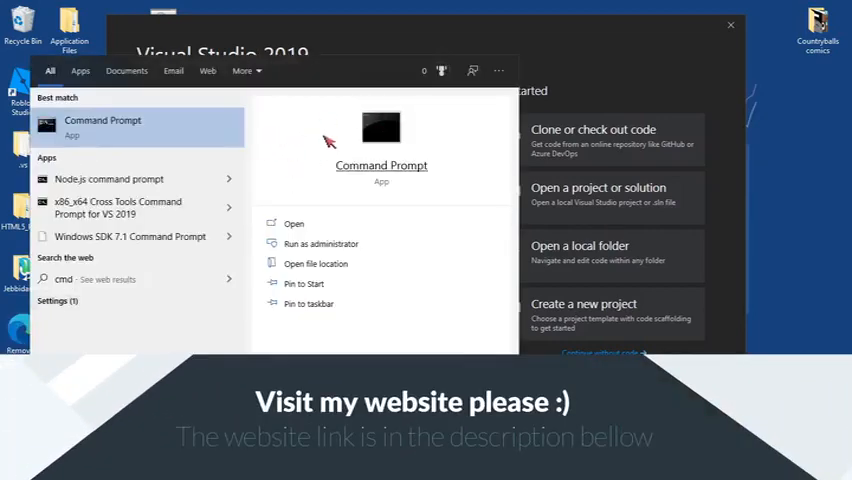
pyautogui.click(103, 120)
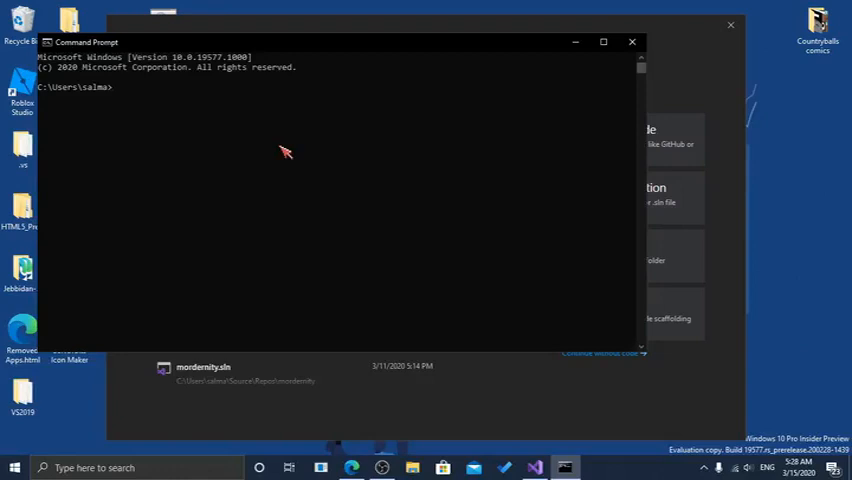
pyautogui.moveTo(220, 110)
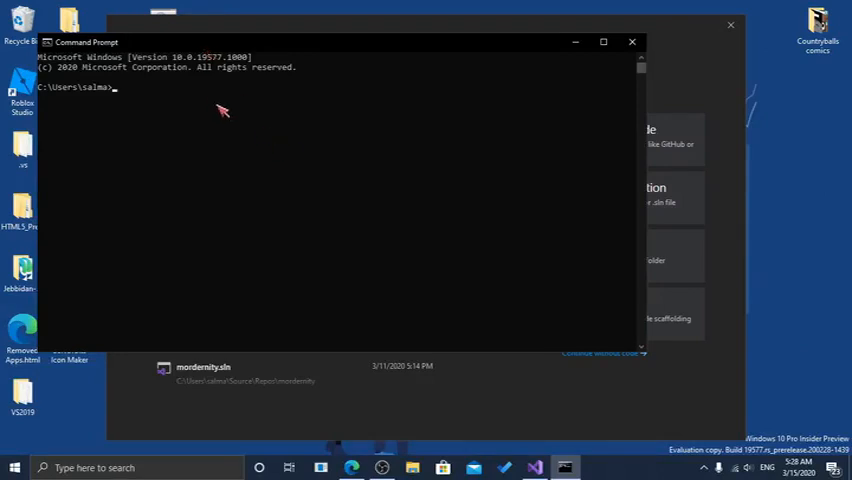
pyautogui.write('color f0')
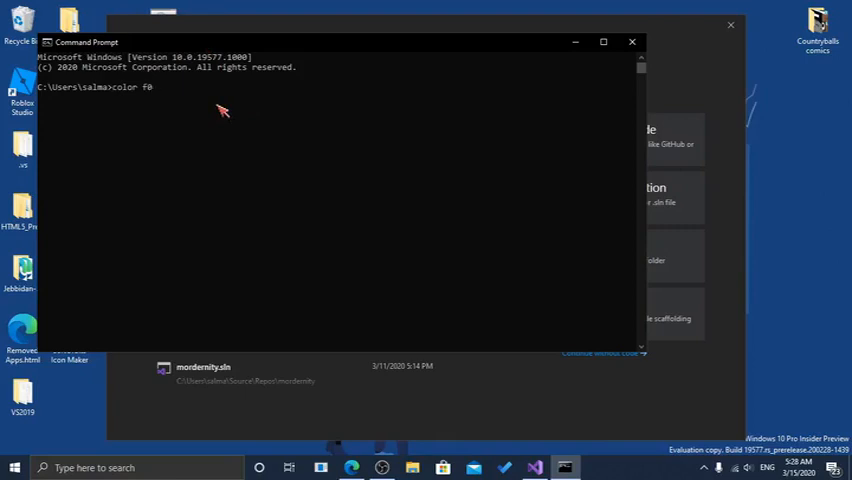
pyautogui.press('enter')
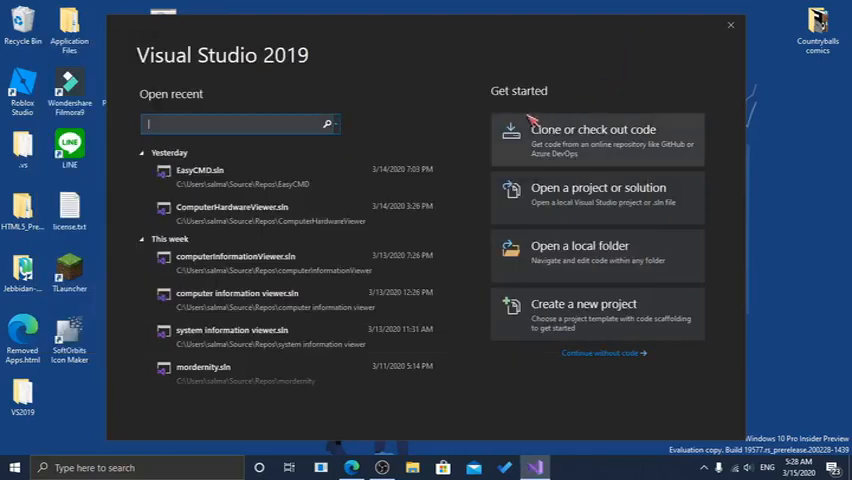
pyautogui.moveTo(550, 305)
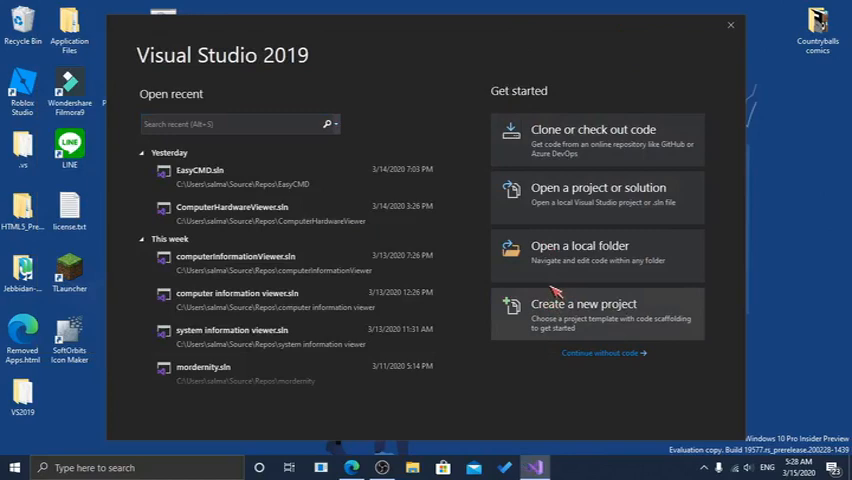
pyautogui.moveTo(612, 475)
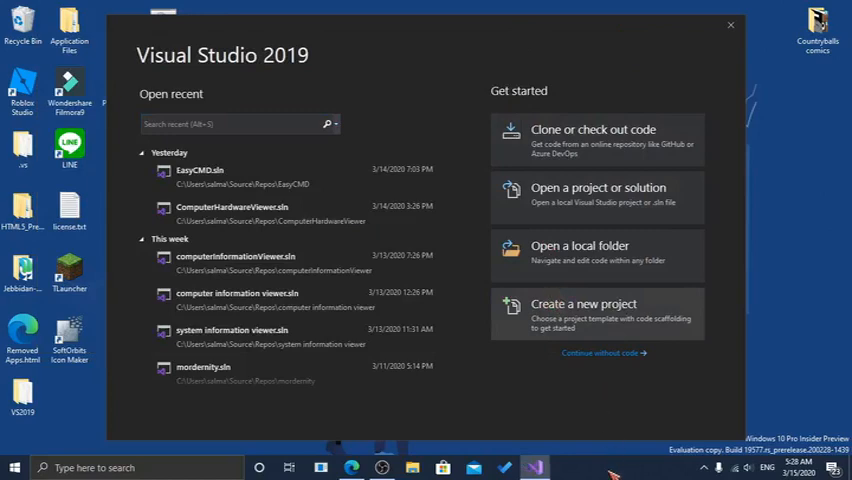
# Start a new project and filter templates by searching 'C#' and 'frame' for Windows Forms
pyautogui.click(597, 310)
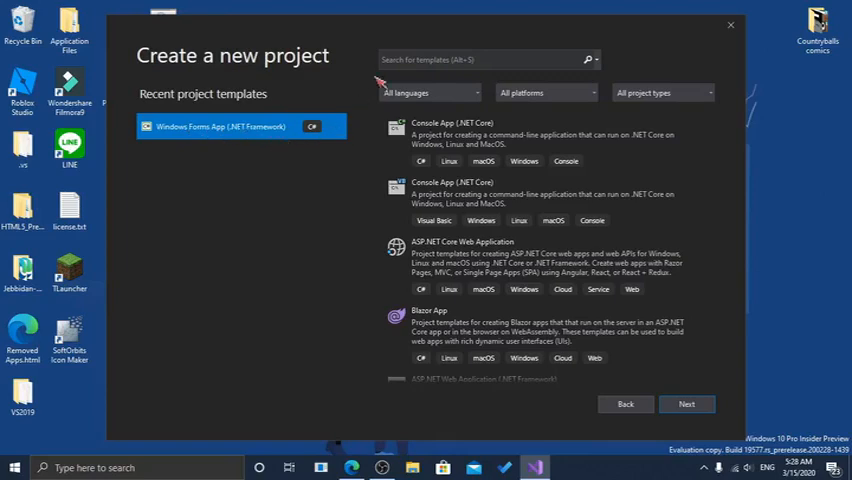
pyautogui.click(485, 60)
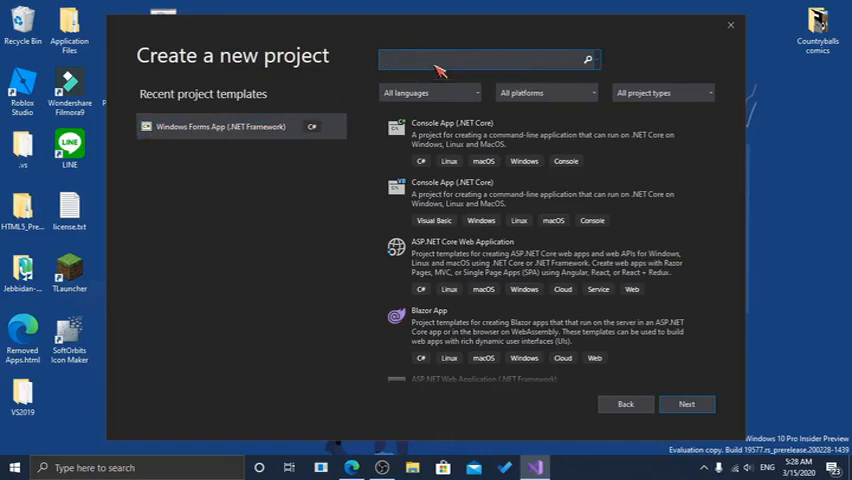
pyautogui.write('C# .net')
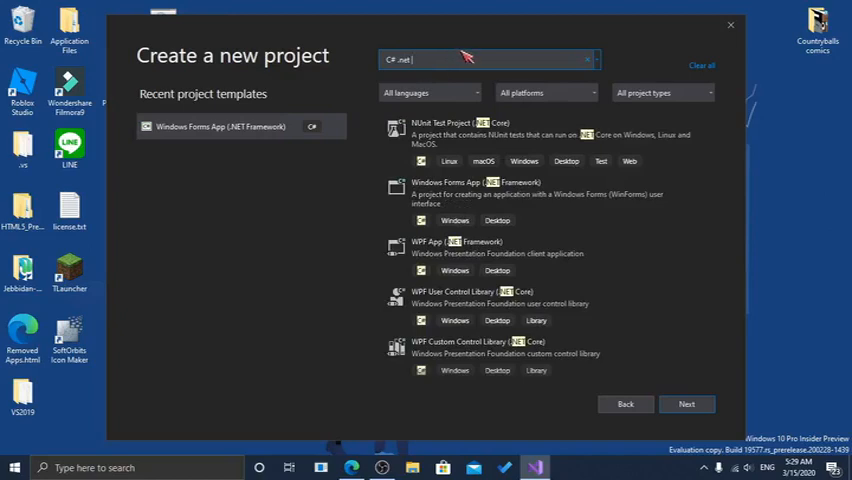
pyautogui.write('frame')
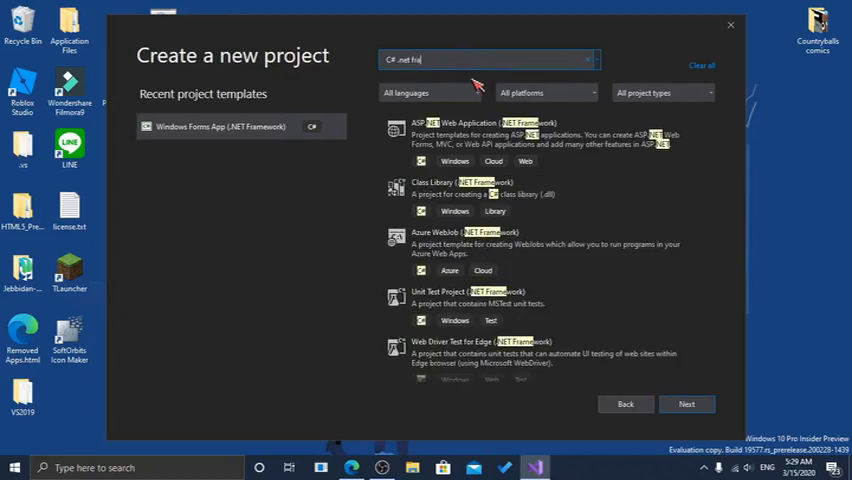
pyautogui.press('Backspace')
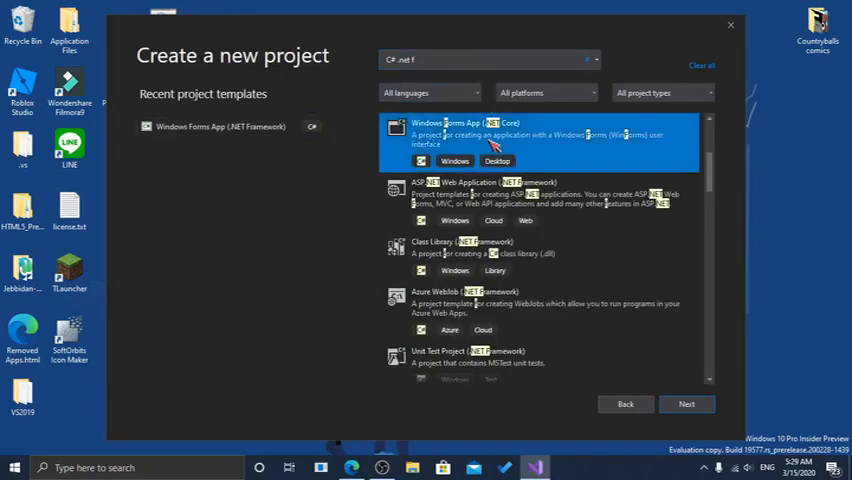
pyautogui.moveTo(456, 147)
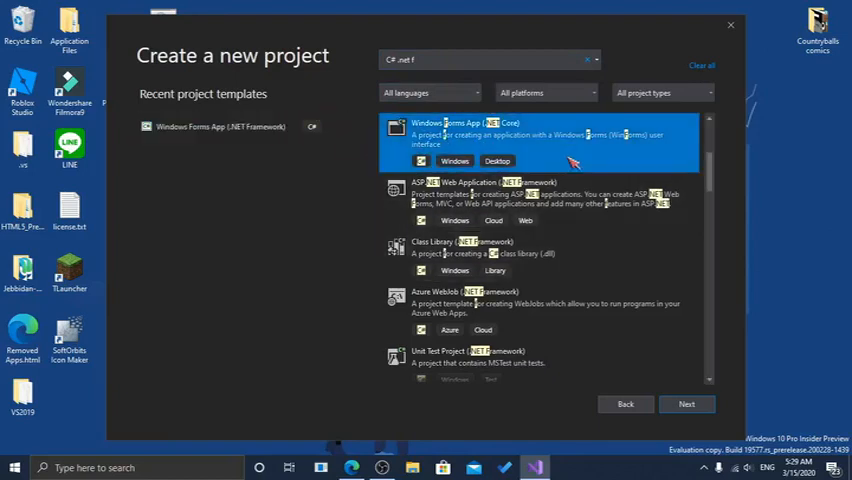
# Name the Windows Forms project 'CommandPrompt' and create it
pyautogui.click(686, 404)
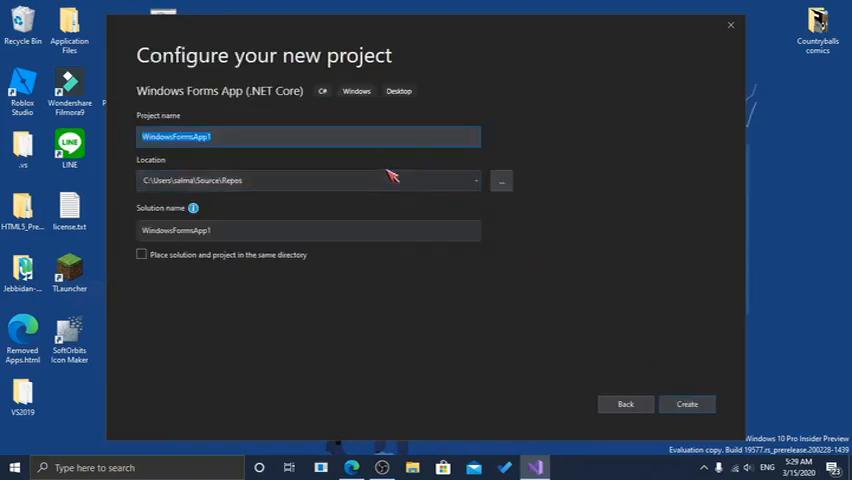
pyautogui.write('C')
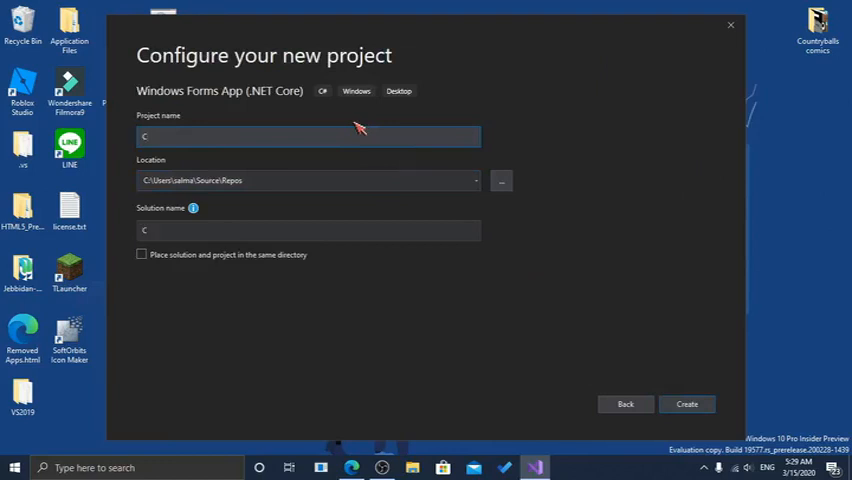
pyautogui.write('ommandPrompt')
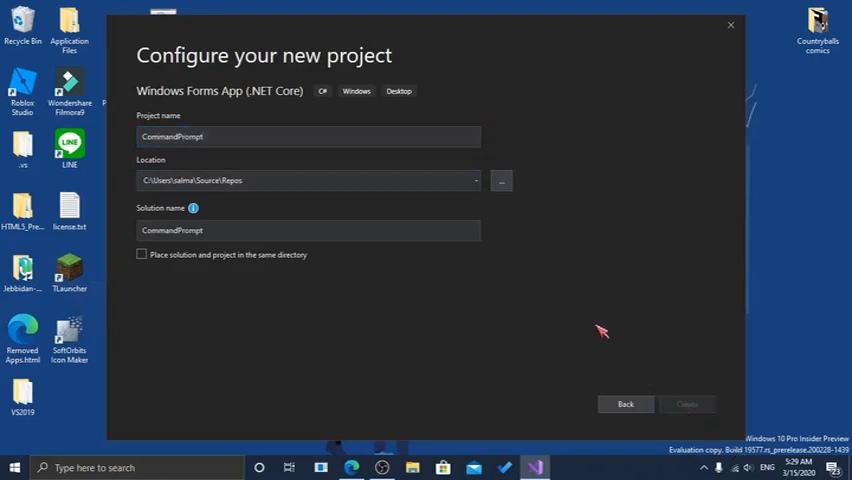
pyautogui.moveTo(590, 330)
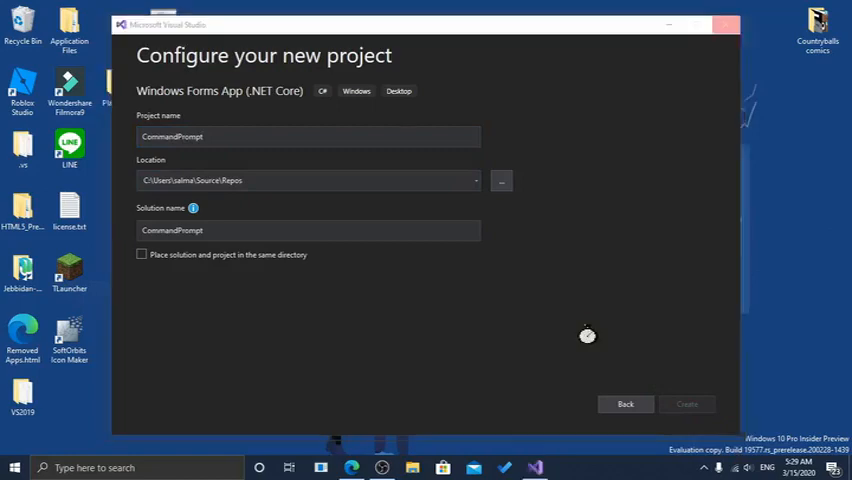
pyautogui.click(687, 404)
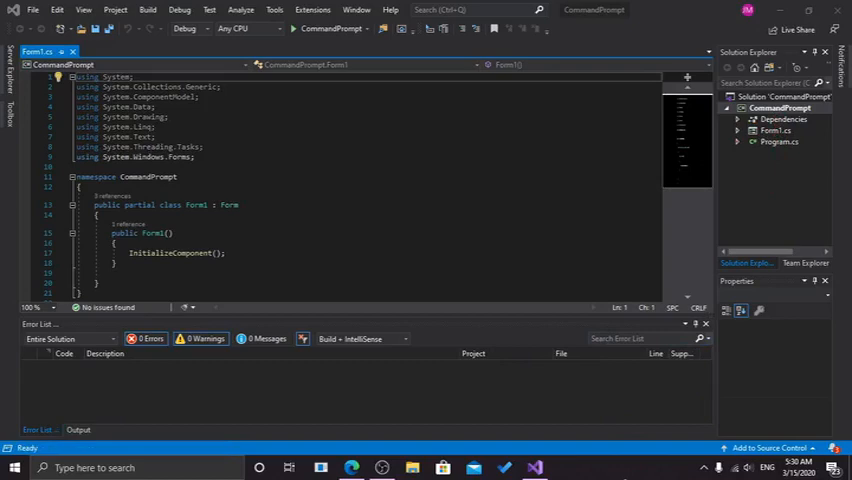
pyautogui.moveTo(760, 142)
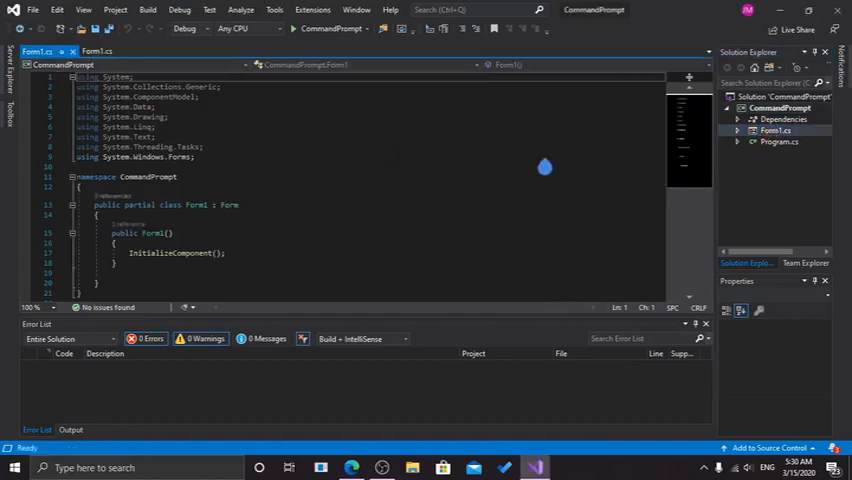
# Show Form1 from the loaded CommandPrompt project files
pyautogui.click(98, 51)
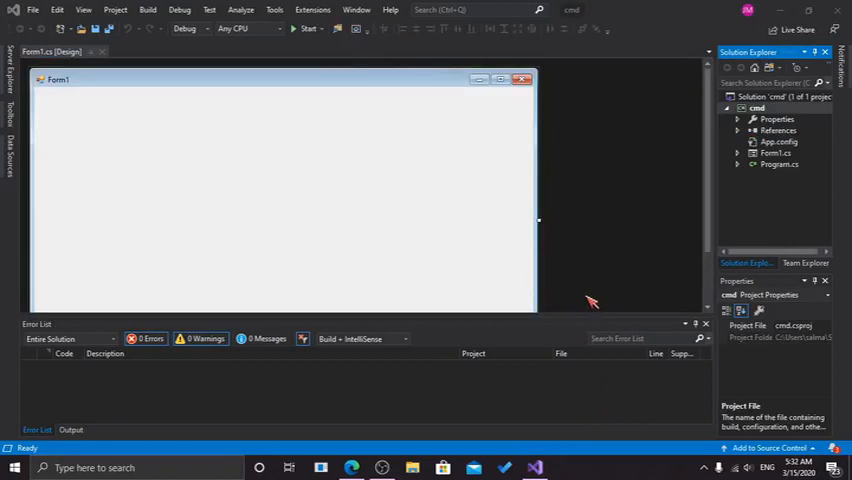
pyautogui.moveTo(567, 281)
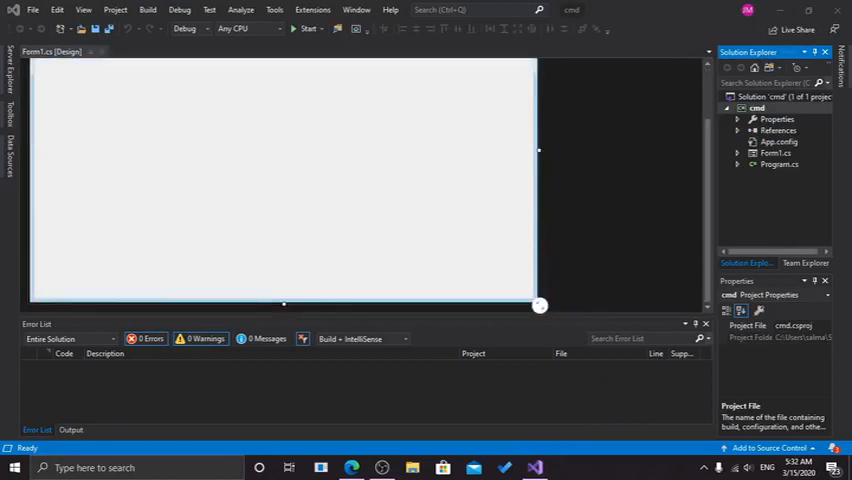
# Shrink Form1 to about 749 by 328 and expand Form1.cs in Solution Explorer
pyautogui.moveTo(540, 305); pyautogui.dragTo(498, 274)
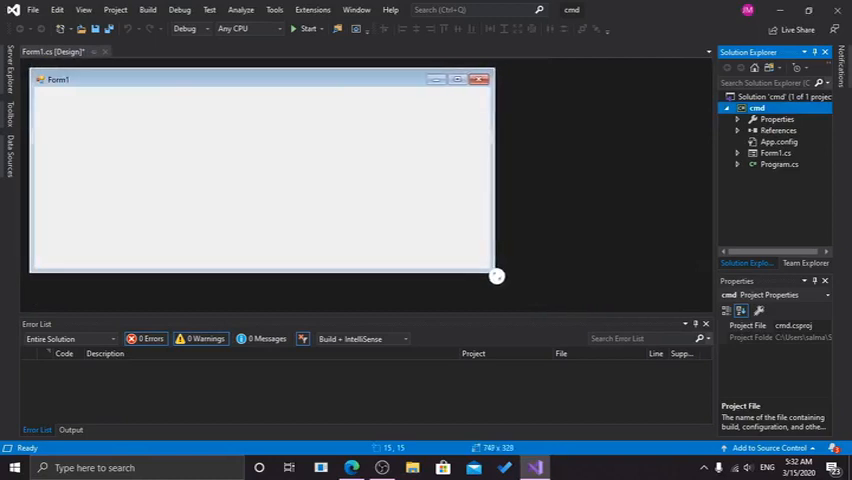
pyautogui.moveTo(497, 276); pyautogui.dragTo(486, 289)
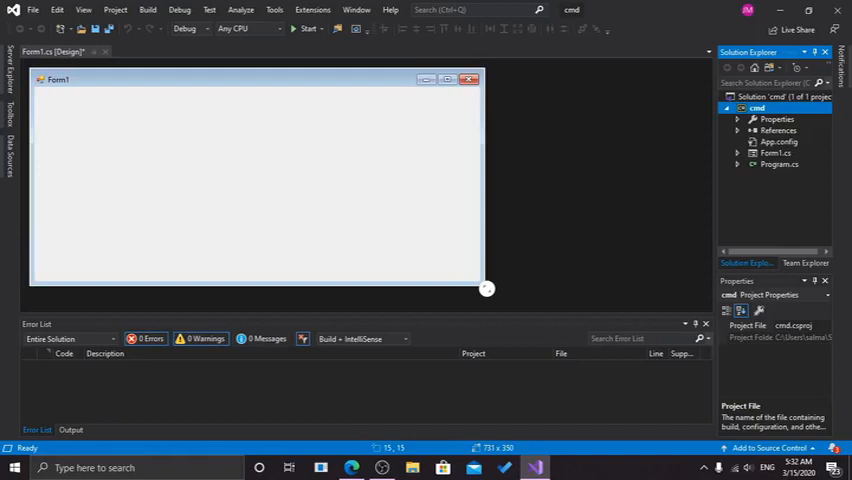
pyautogui.click(738, 153)
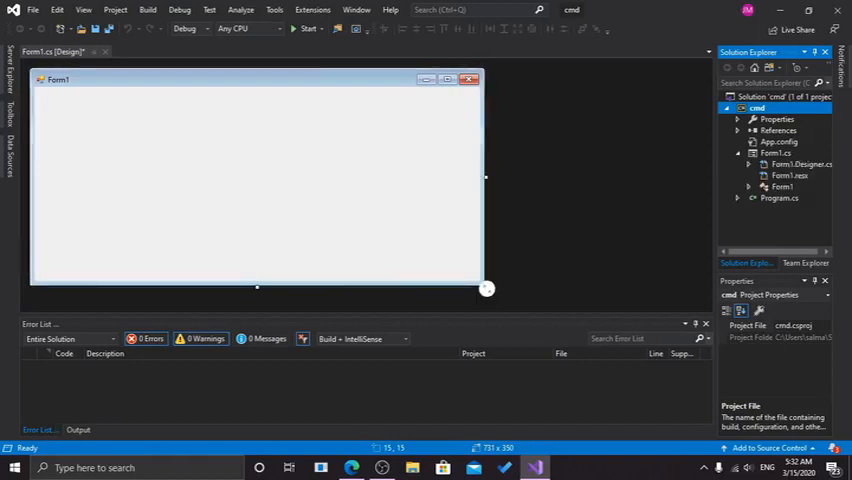
pyautogui.moveTo(487, 289); pyautogui.dragTo(473, 299)
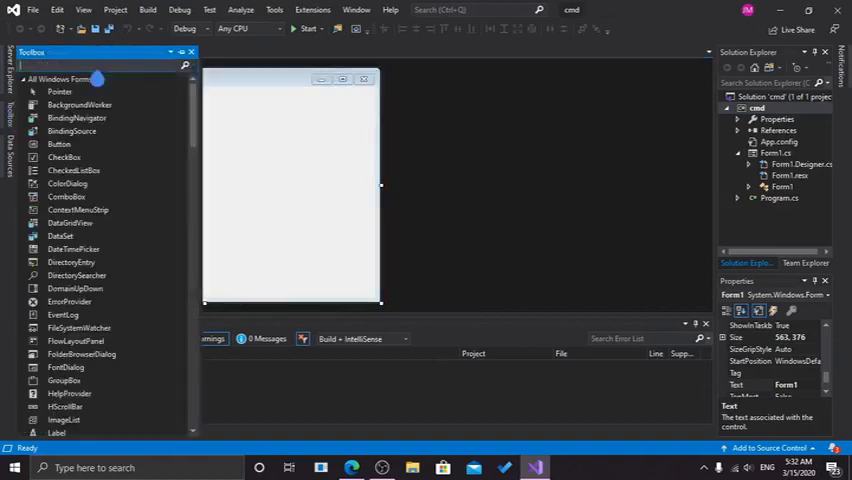
# Find TextBox via Toolbox search 'te', place it on Form1 and move it to the left
pyautogui.write('te')
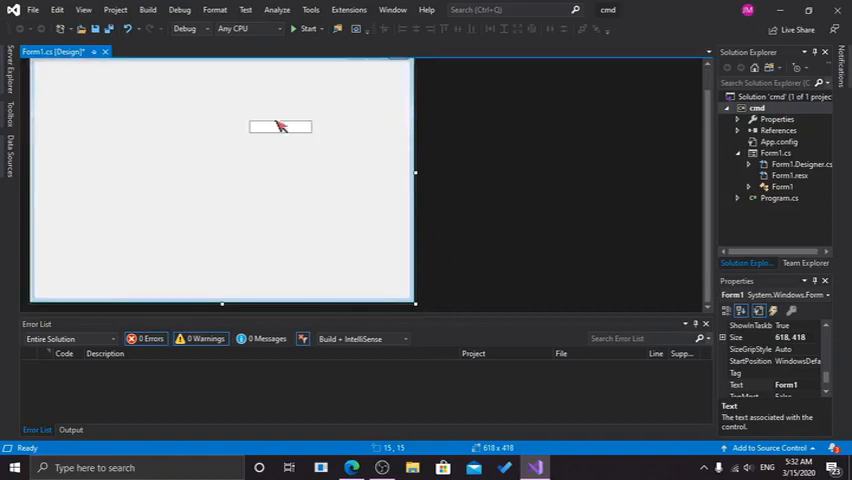
pyautogui.moveTo(280, 127); pyautogui.dragTo(113, 121)
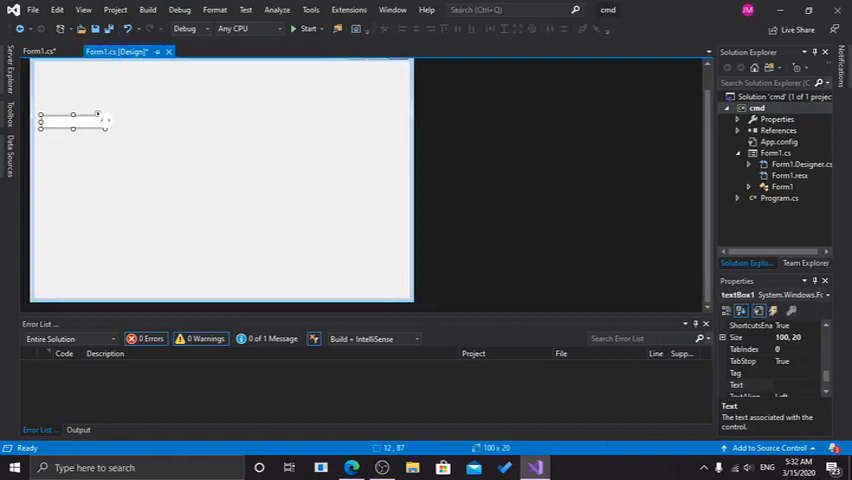
pyautogui.moveTo(108, 121); pyautogui.dragTo(396, 121)
pyautogui.write('Ru')
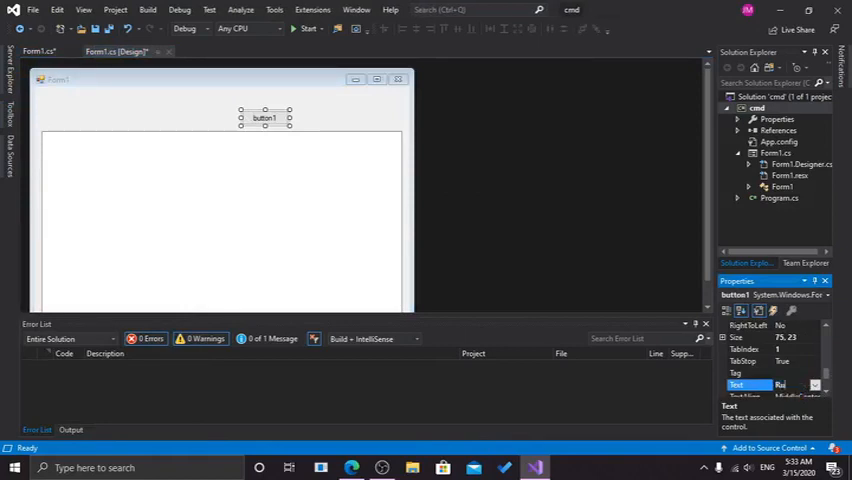
# Set the new button's Text caption to 'Run command'
pyautogui.write('command')
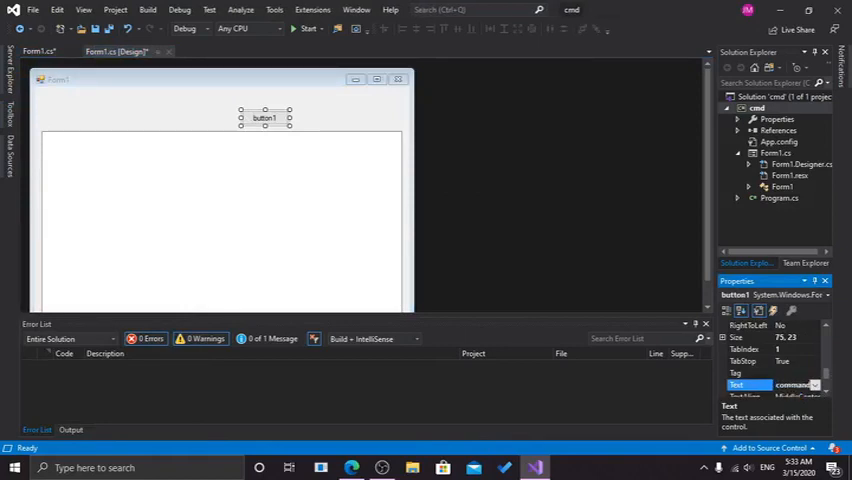
pyautogui.write('Run')
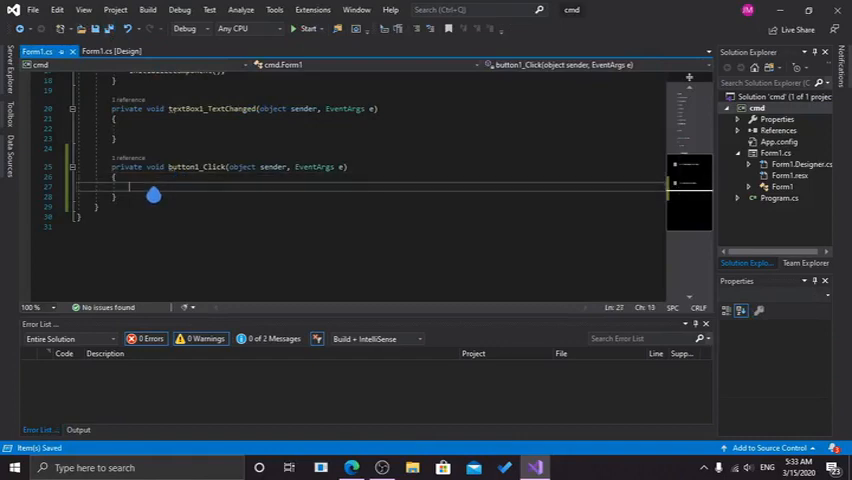
# Bring up the editor context menu inside the button1_Click handler
pyautogui.rightClick(153, 187)
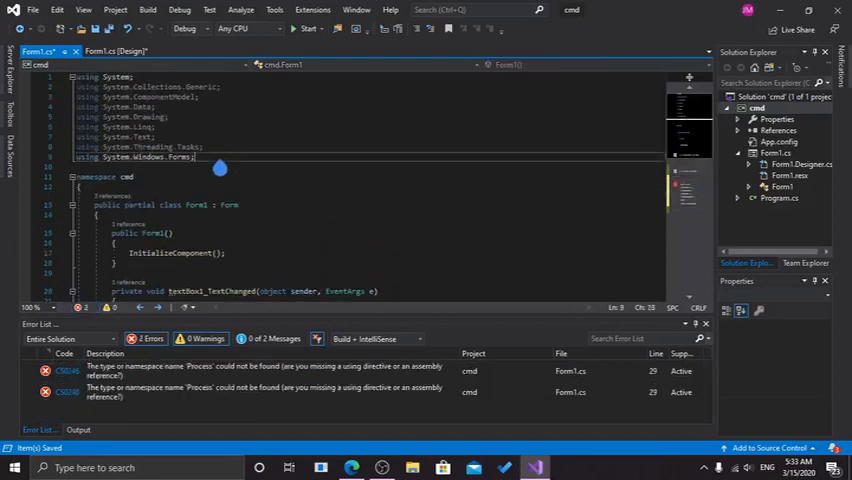
# Add 'using System.Diagnostics;' so the ipconfig /all Process code compiles, then review the handler
pyautogui.write('using System.Diagnostics;')
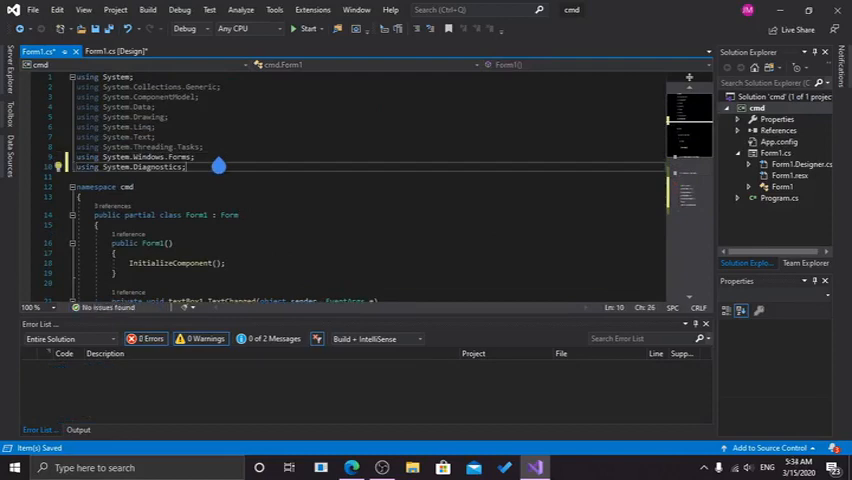
pyautogui.moveTo(207, 169)
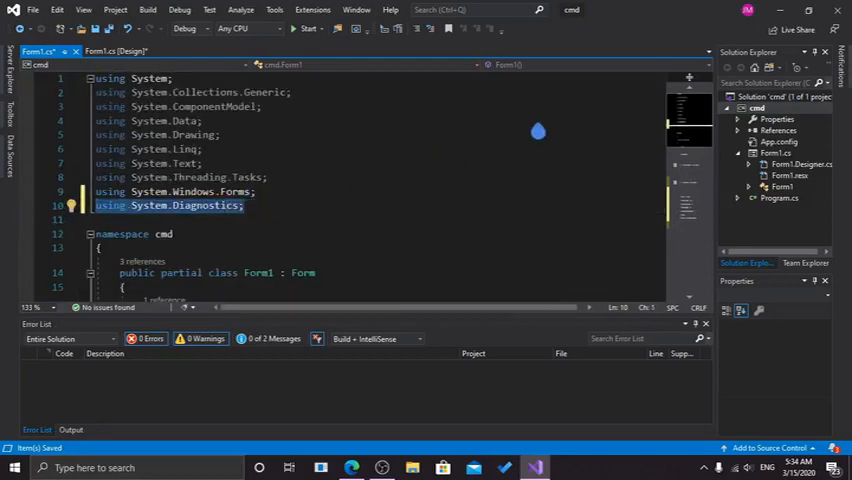
pyautogui.scroll(-3)
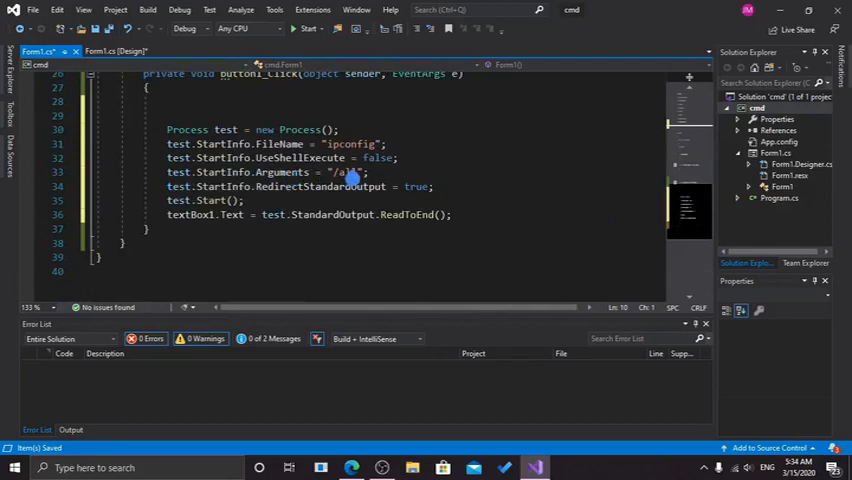
pyautogui.moveTo(330, 157)
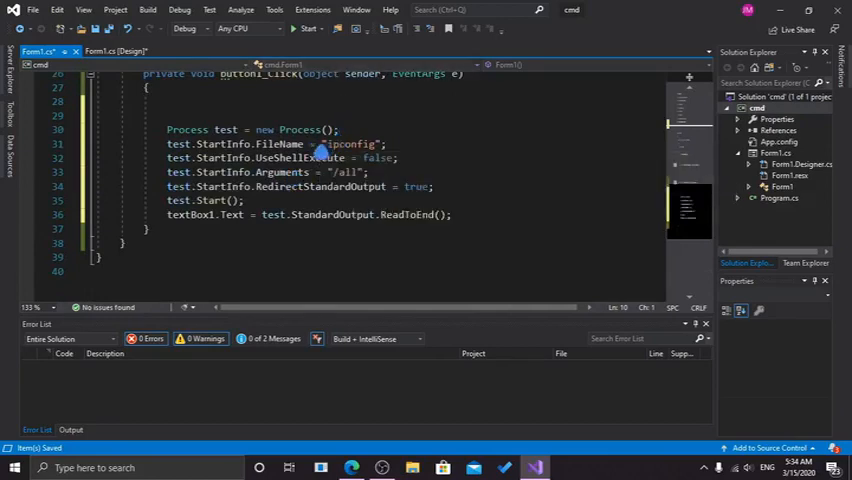
pyautogui.click(125, 51)
pyautogui.write('Output')
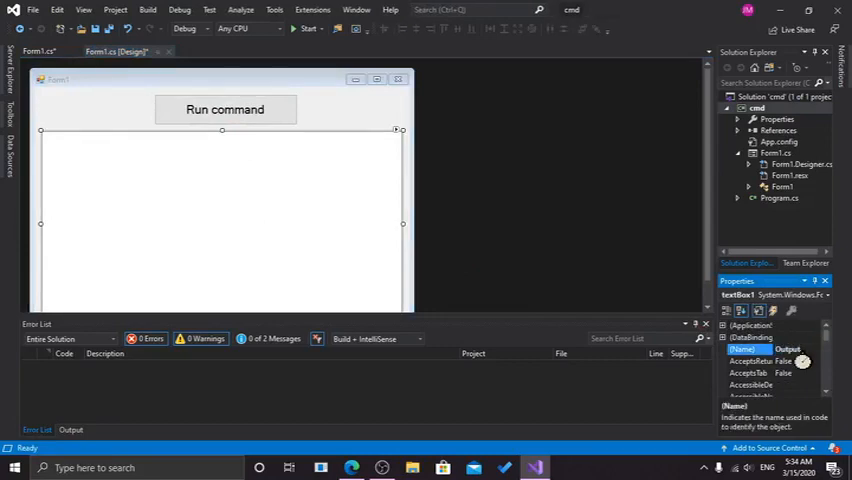
# Make the Run command handler write its result into Output.Text, then start a build
pyautogui.click(225, 109)
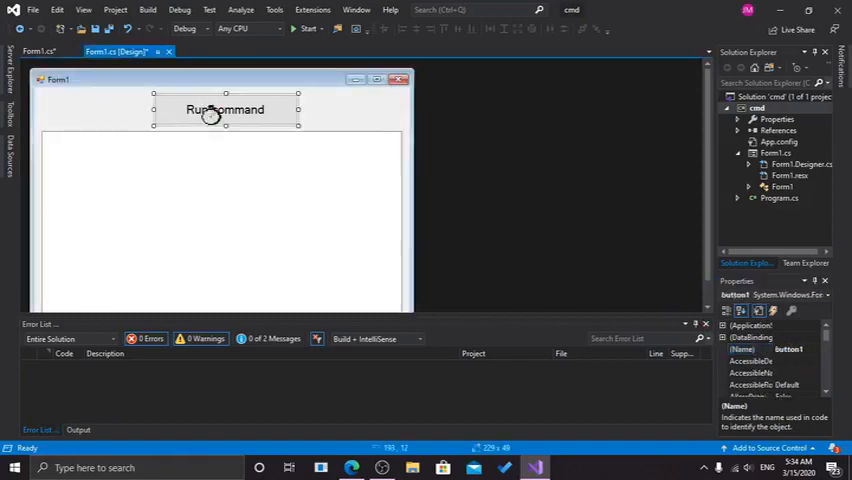
pyautogui.doubleClick(225, 109)
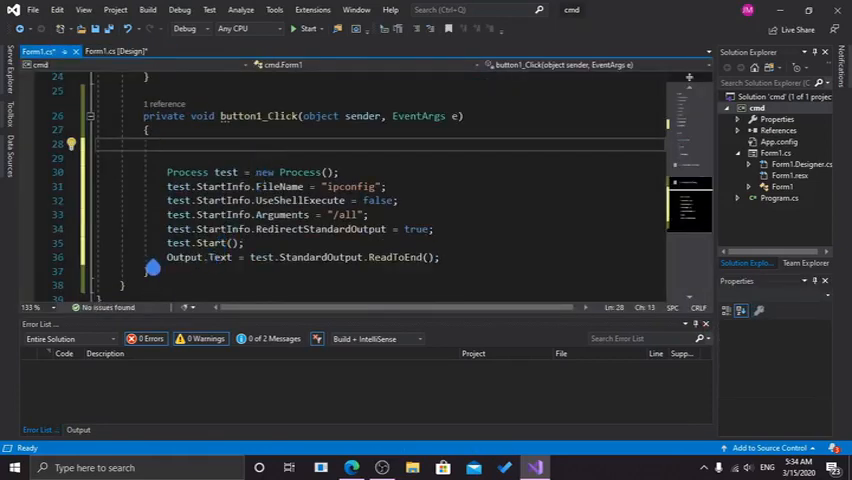
pyautogui.tripleClick(300, 257)
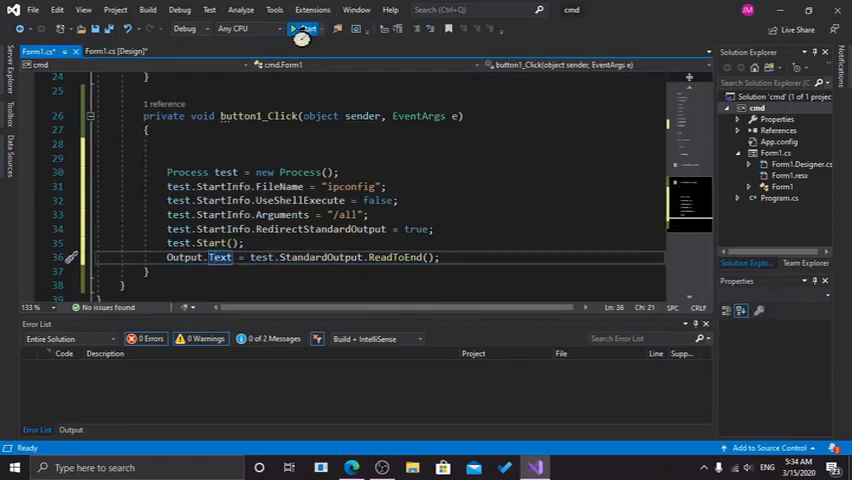
pyautogui.click(303, 28)
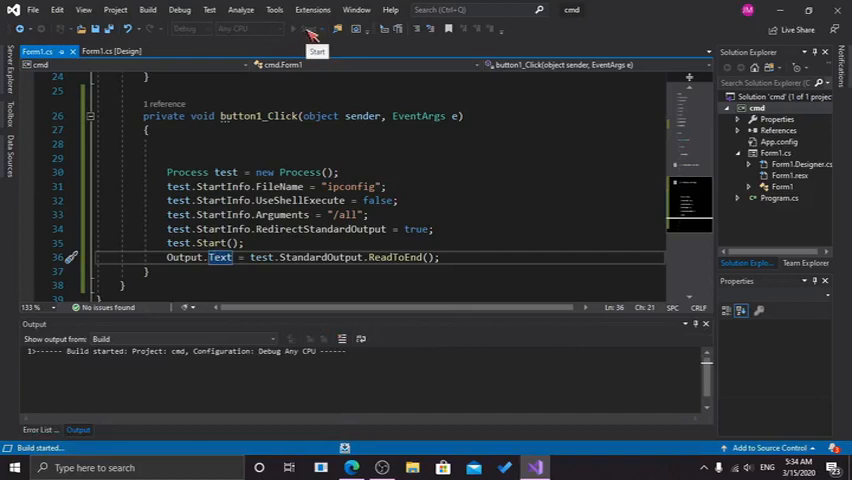
# Run the app, show ipconfig output in its box and select part of the output
pyautogui.click(316, 28)
pyautogui.write('asdasdasdas')
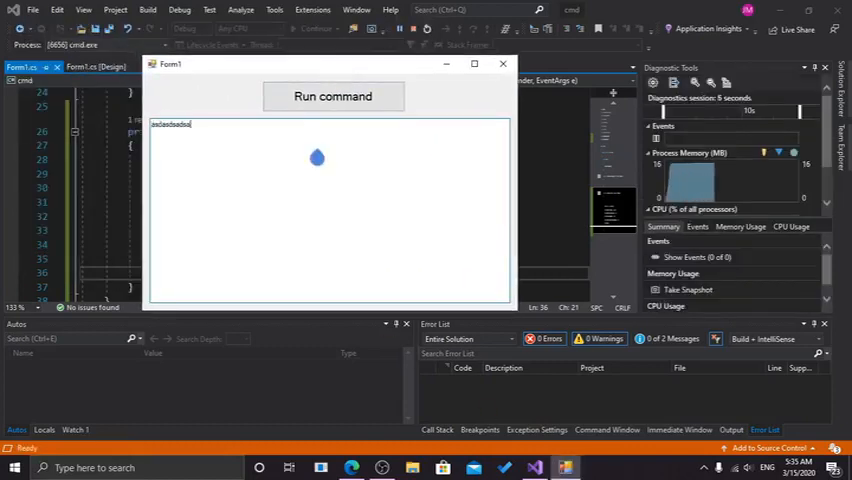
pyautogui.click(333, 96)
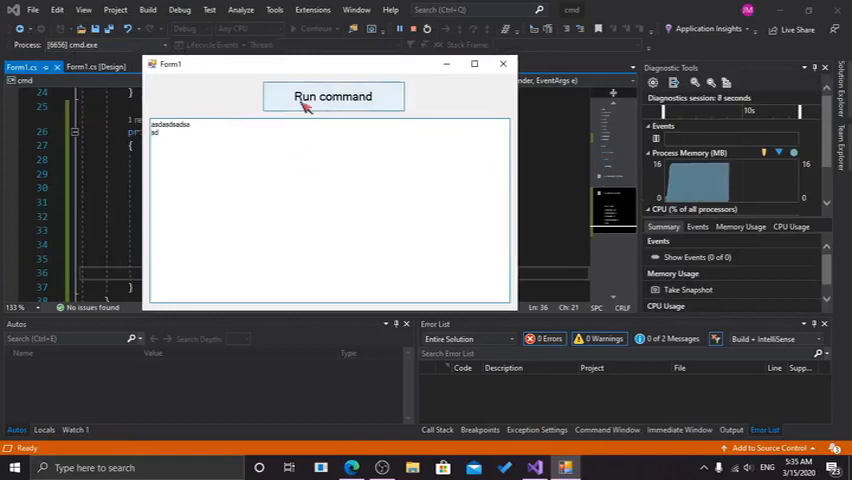
pyautogui.click(333, 96)
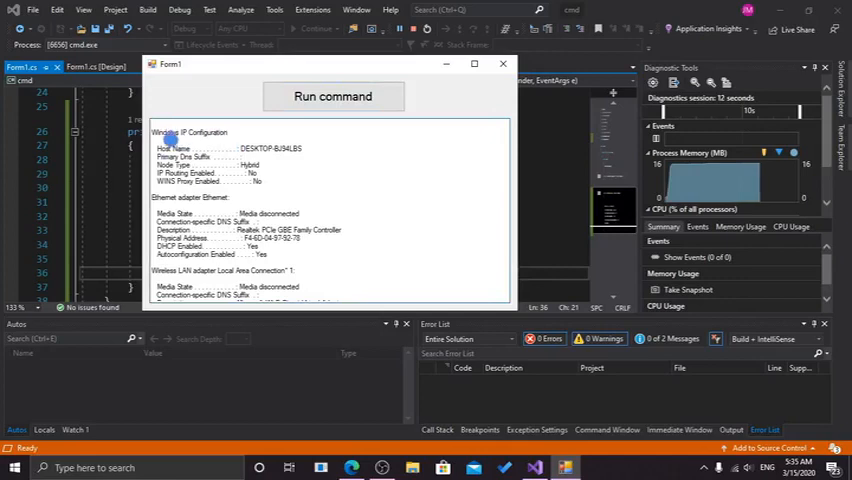
pyautogui.moveTo(155, 131); pyautogui.dragTo(300, 150)
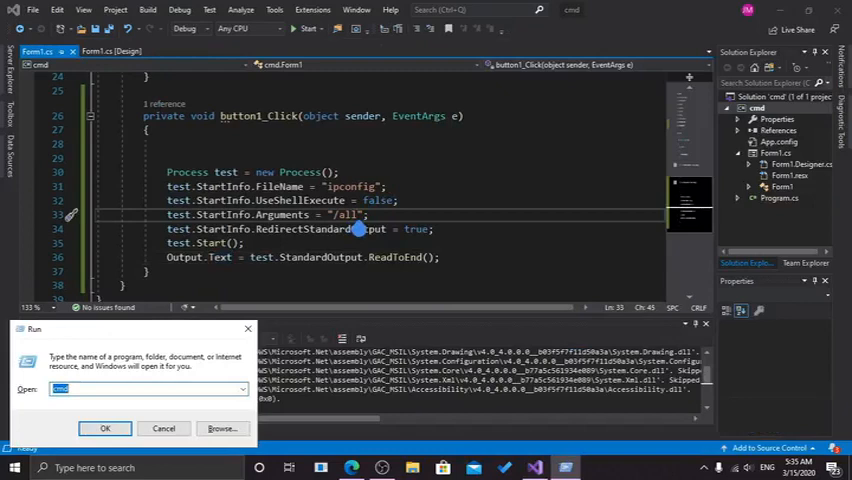
# Bring up a Command Prompt and start entering the copy command
pyautogui.click(105, 428)
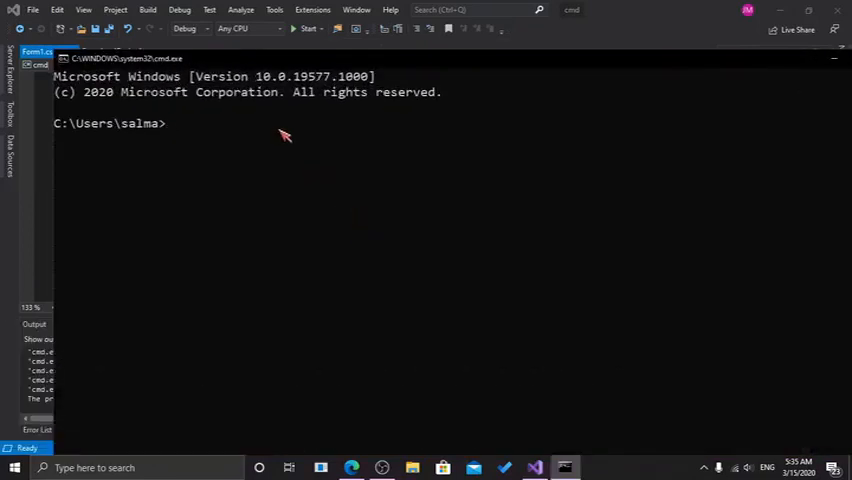
pyautogui.write('copy')
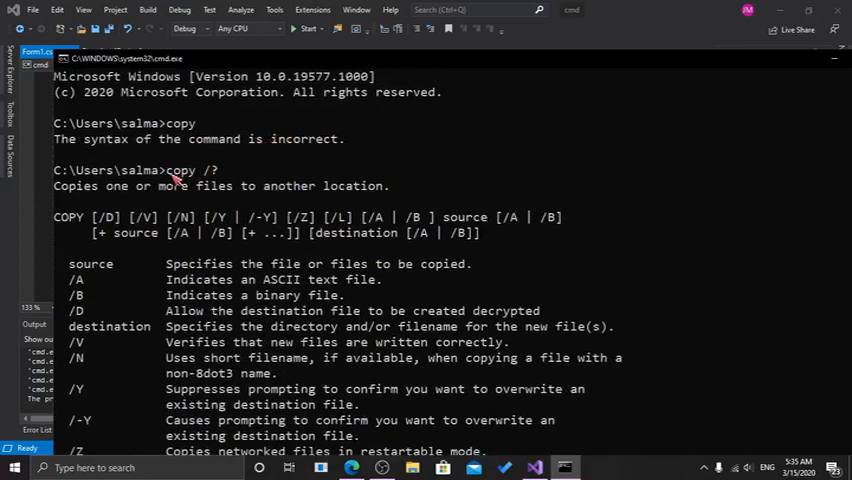
pyautogui.moveTo(186, 186)
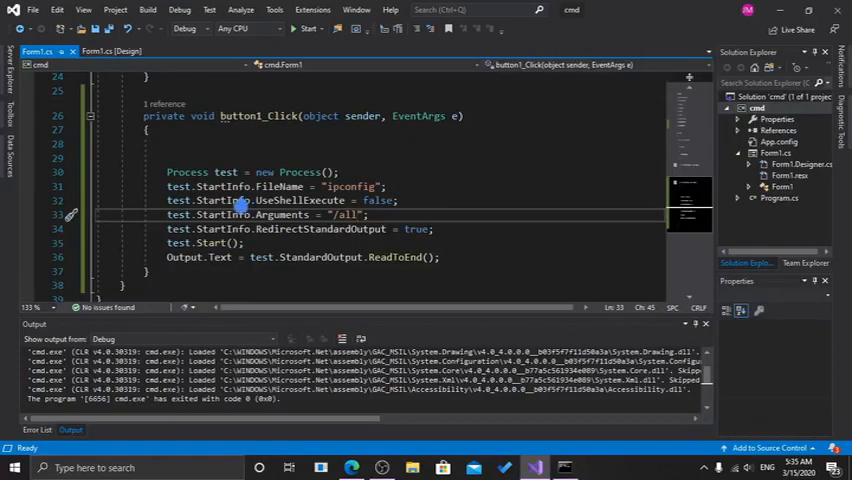
pyautogui.moveTo(333, 200)
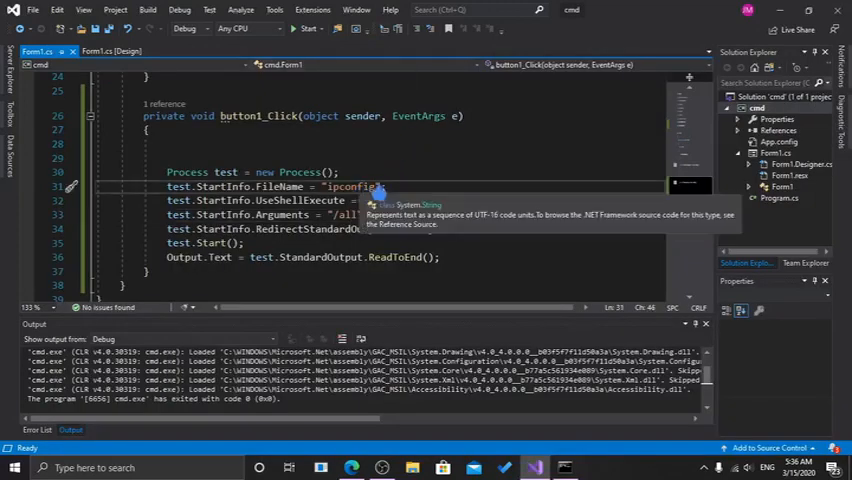
# Replace the ipconfig file name with copy and /? arguments, then start the app
pyautogui.doubleClick(350, 187)
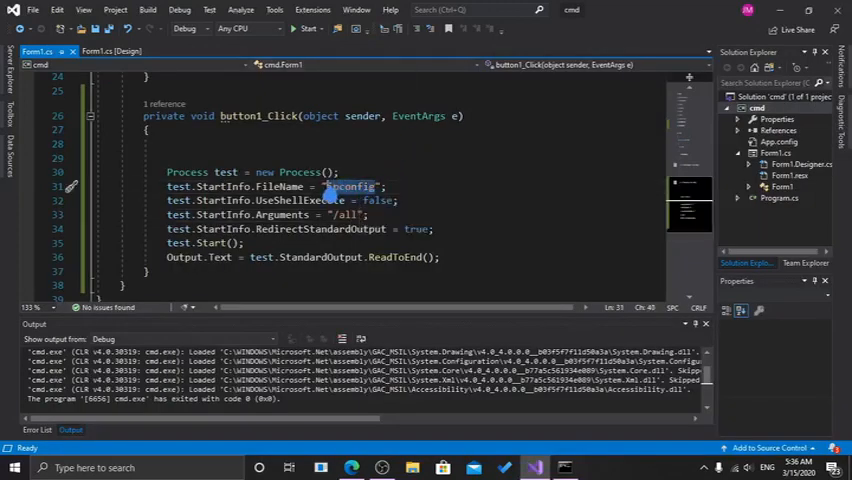
pyautogui.moveTo(350, 187)
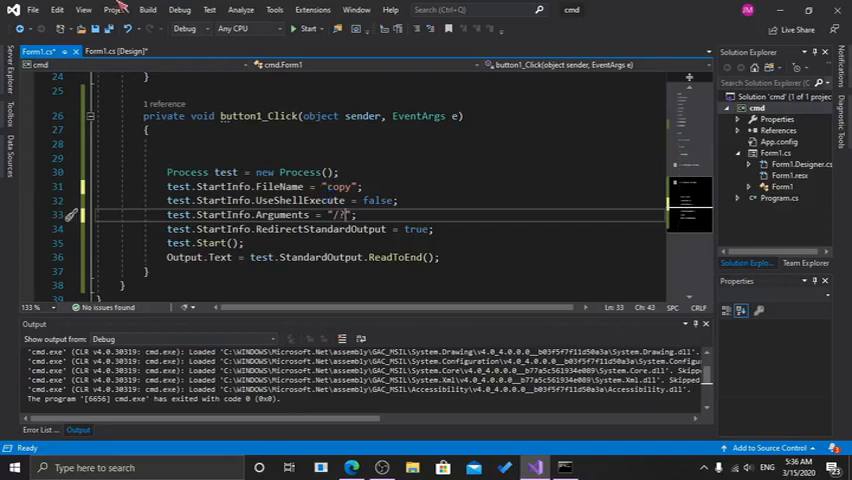
pyautogui.click(310, 28)
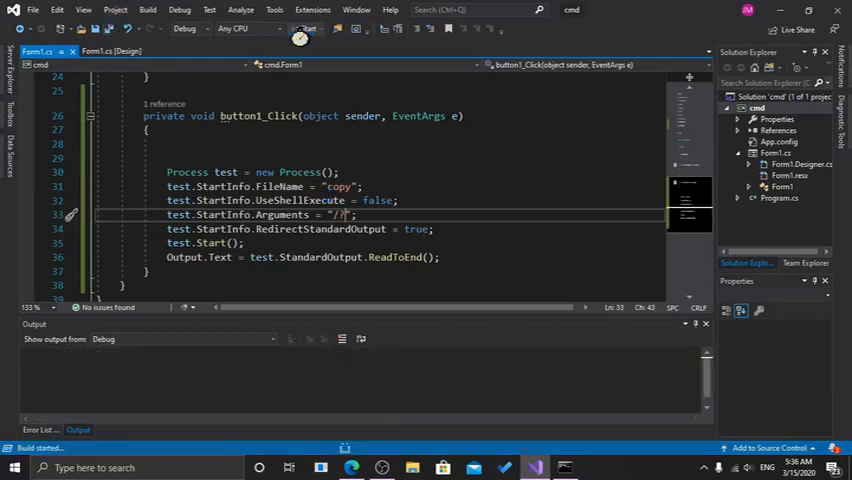
# Run copy from the app and dismiss the 'cannot find the file specified' exception
pyautogui.click(305, 28)
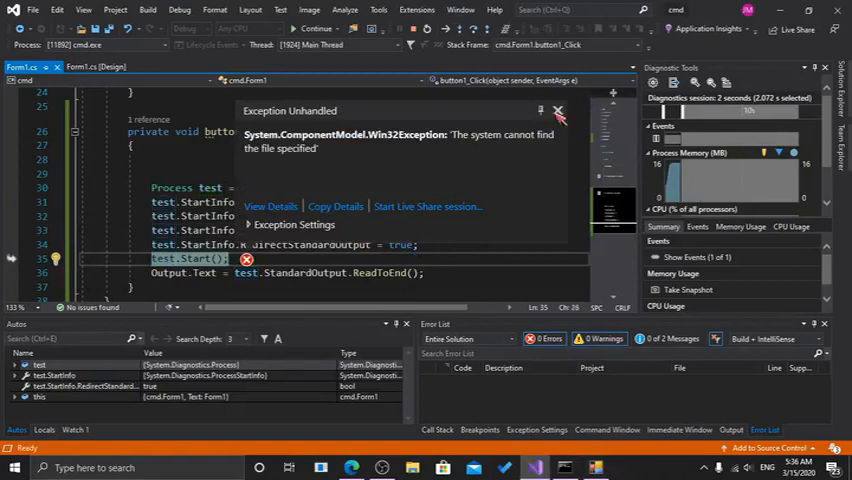
pyautogui.click(559, 111)
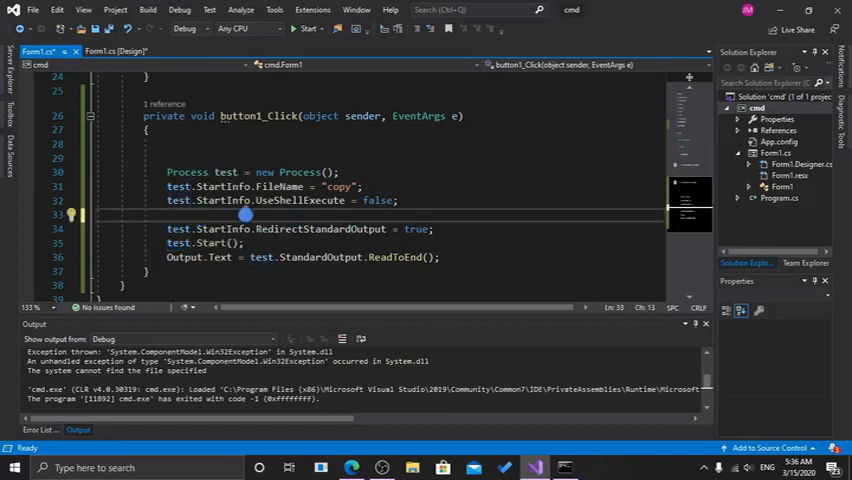
# Change the process file name from copy to systeminfo and run the app with it
pyautogui.doubleClick(341, 187)
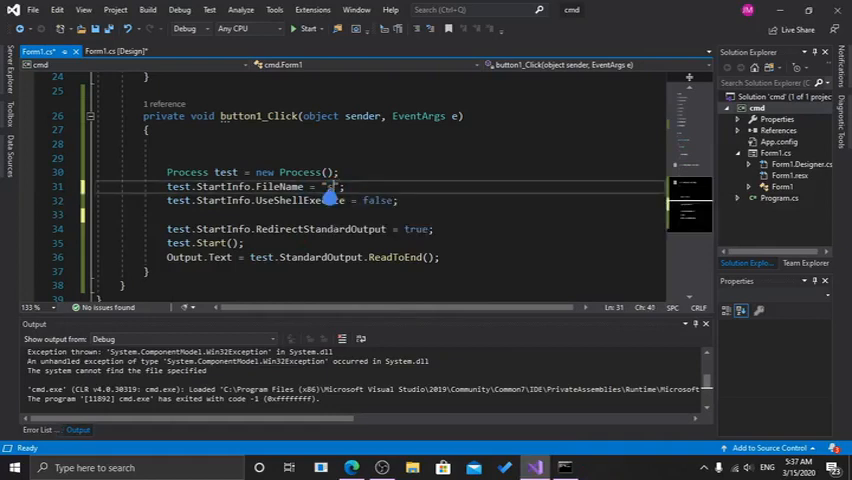
pyautogui.write('systeminfo')
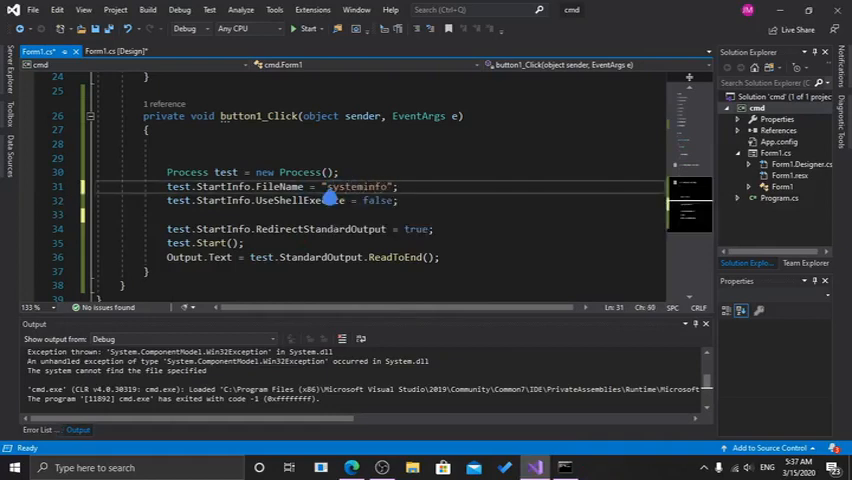
pyautogui.click(309, 28)
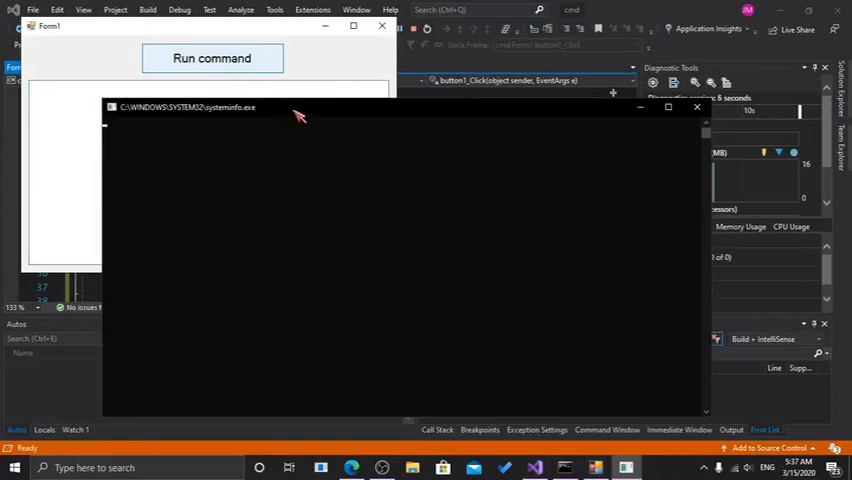
pyautogui.click(212, 58)
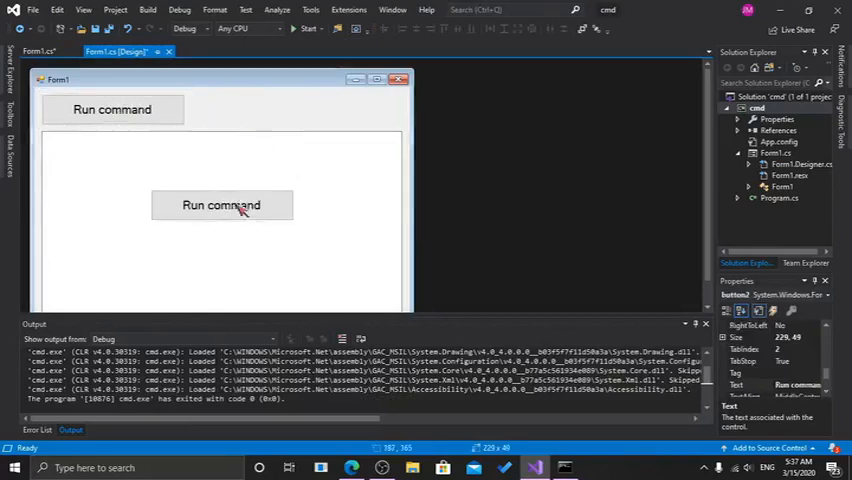
# Place button2 on the form, have its handler set Output.Text to empty, and run the app
pyautogui.moveTo(220, 205); pyautogui.dragTo(330, 109)
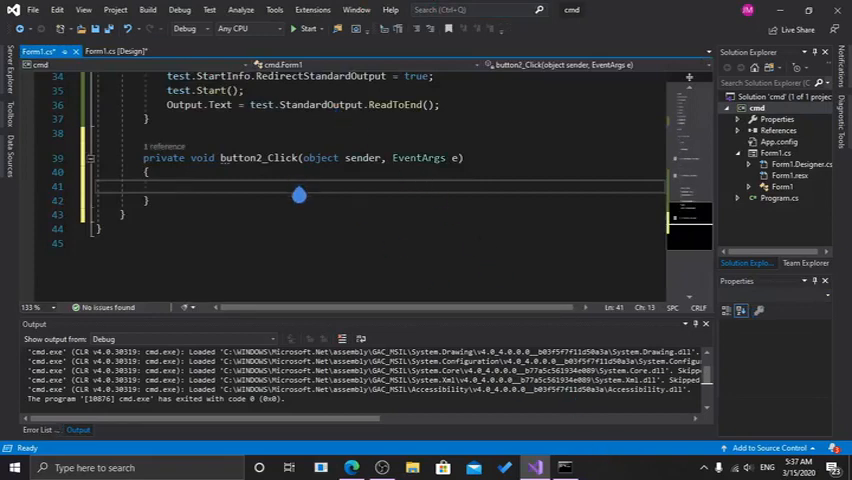
pyautogui.write('text')
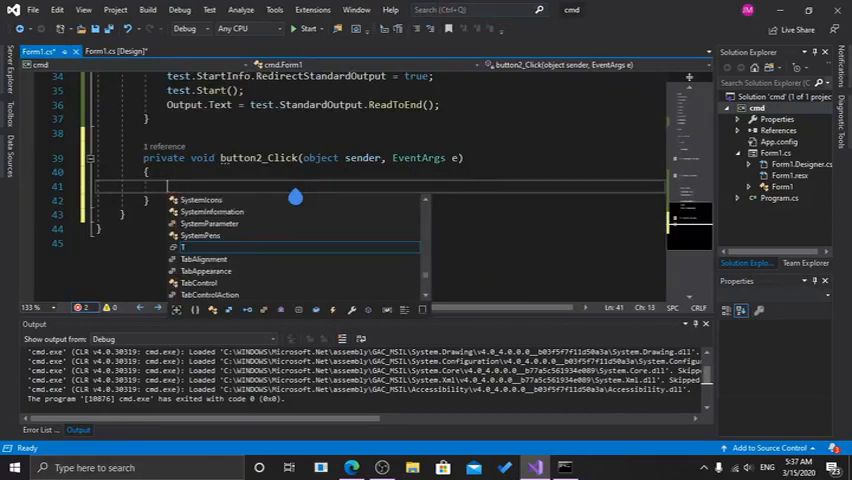
pyautogui.write('out')
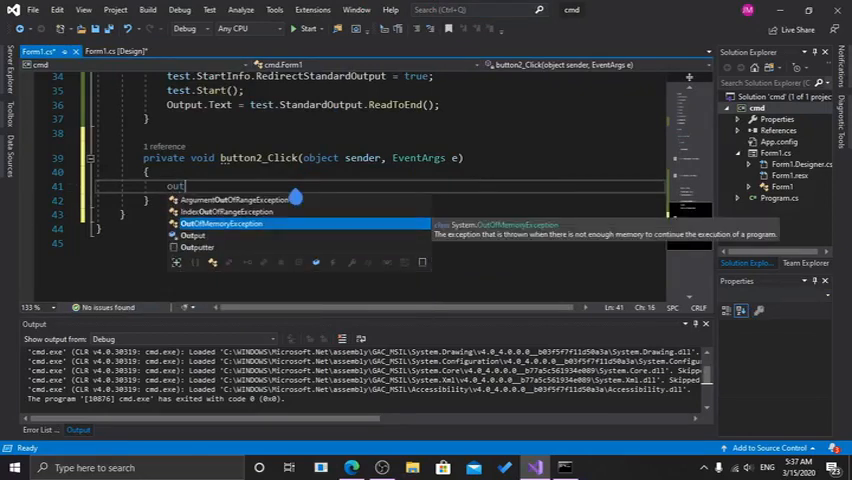
pyautogui.write('Output.t')
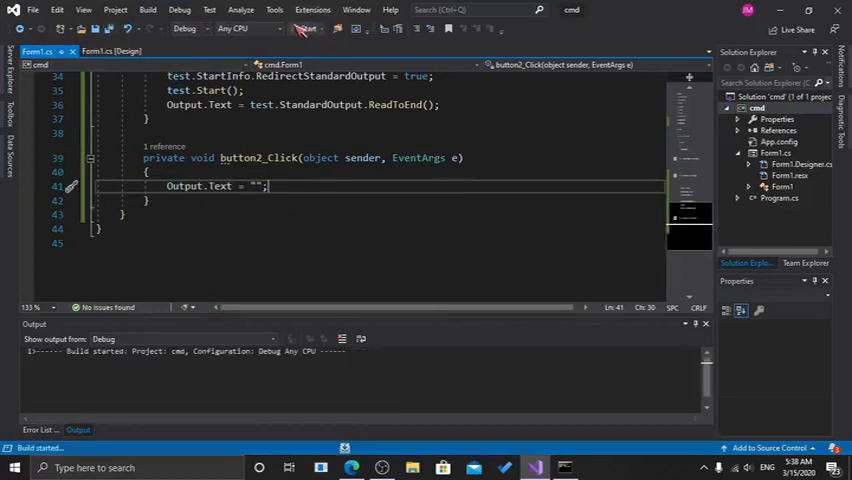
pyautogui.click(305, 28)
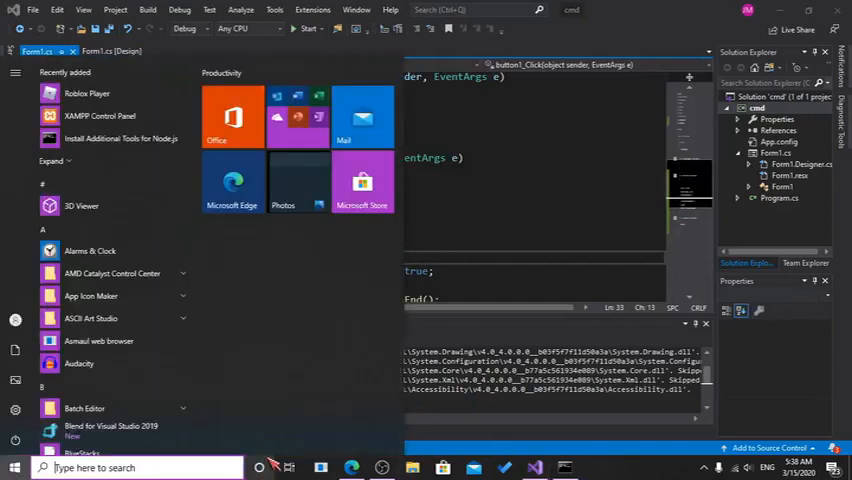
# In the C# tutorials folder, view the textbox-output note and the cmd-commands note in Notepad, closing each
pyautogui.write('C#')
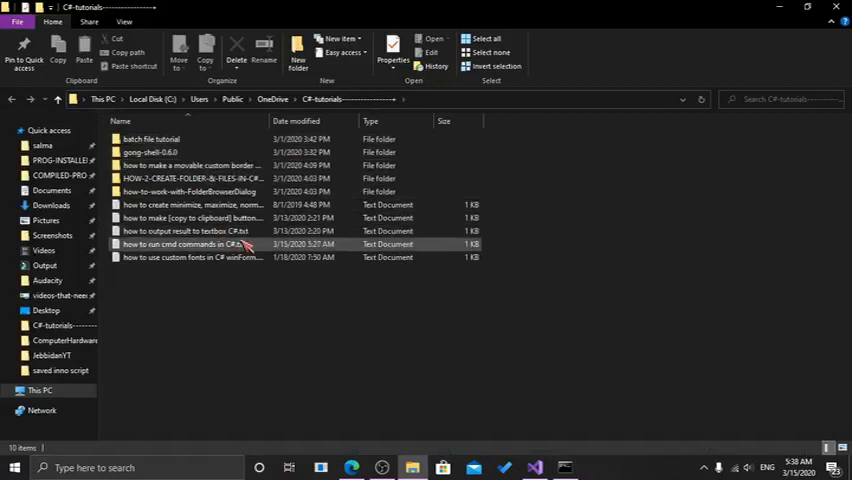
pyautogui.click(190, 231)
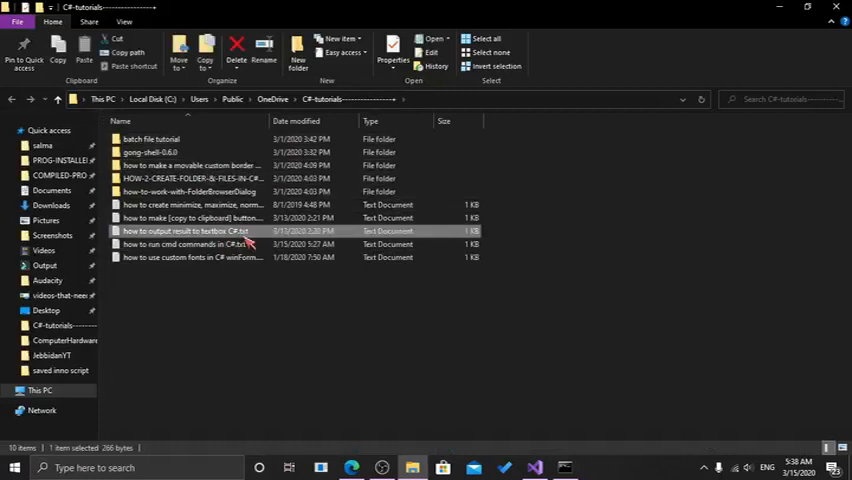
pyautogui.doubleClick(185, 231)
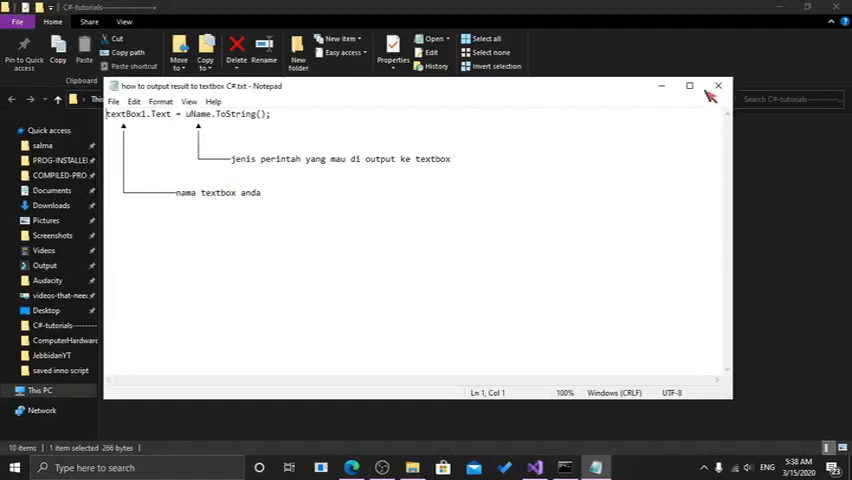
pyautogui.click(717, 86)
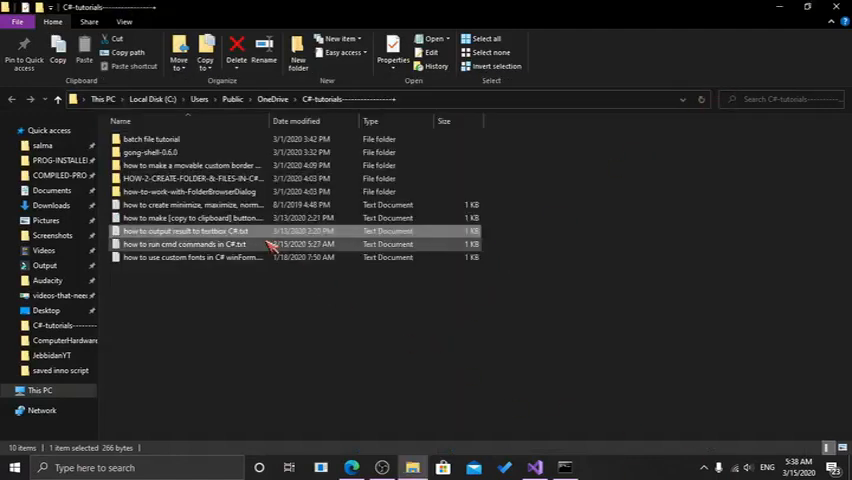
pyautogui.doubleClick(190, 244)
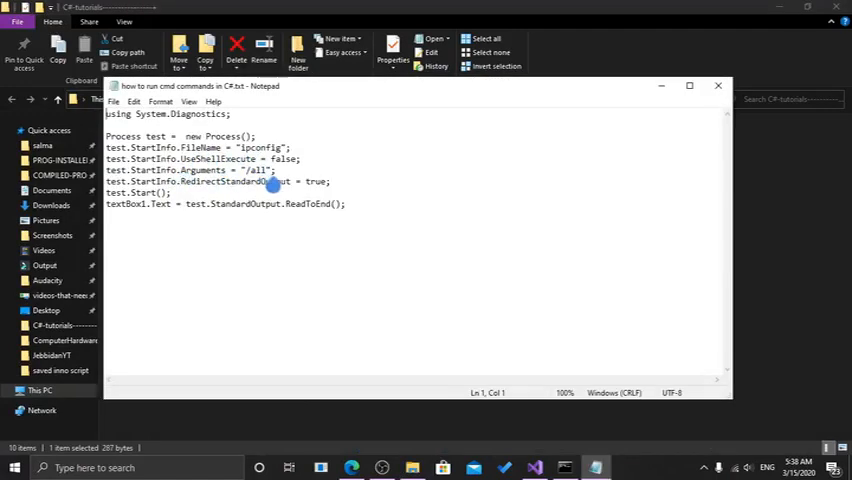
pyautogui.click(717, 85)
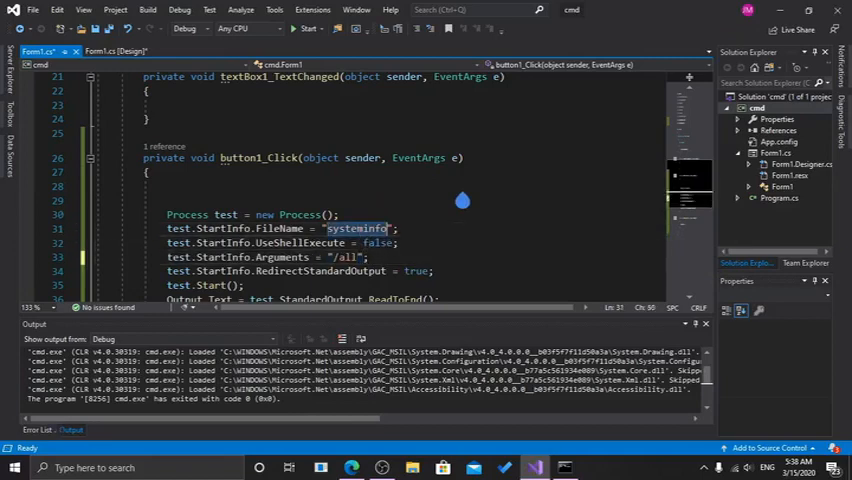
# Set FileName to shutdown with /? arguments, run the app and show shutdown's usage text
pyautogui.write('shutdown')
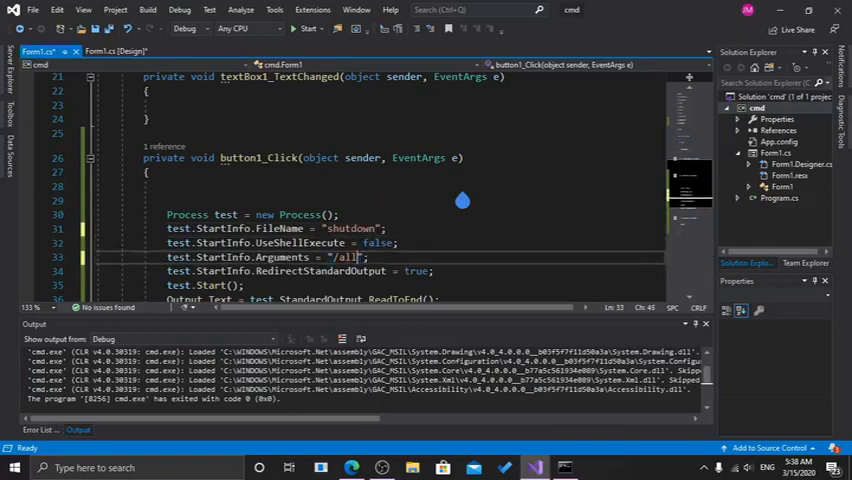
pyautogui.write('/?')
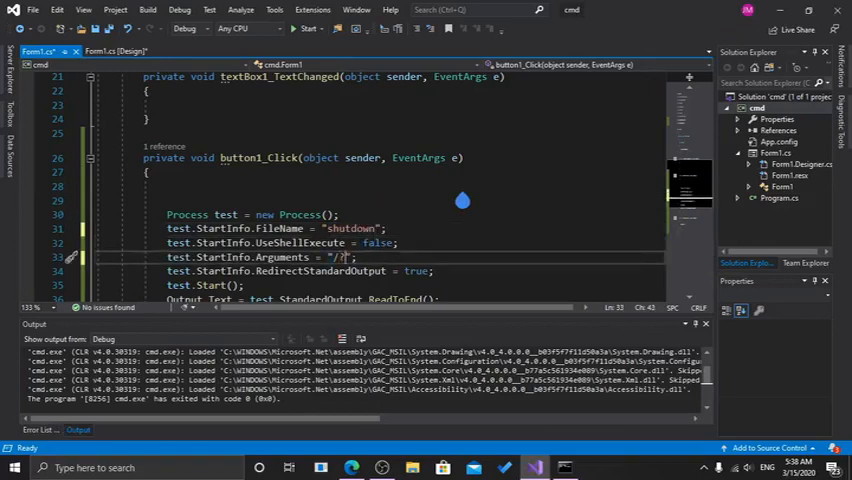
pyautogui.click(310, 28)
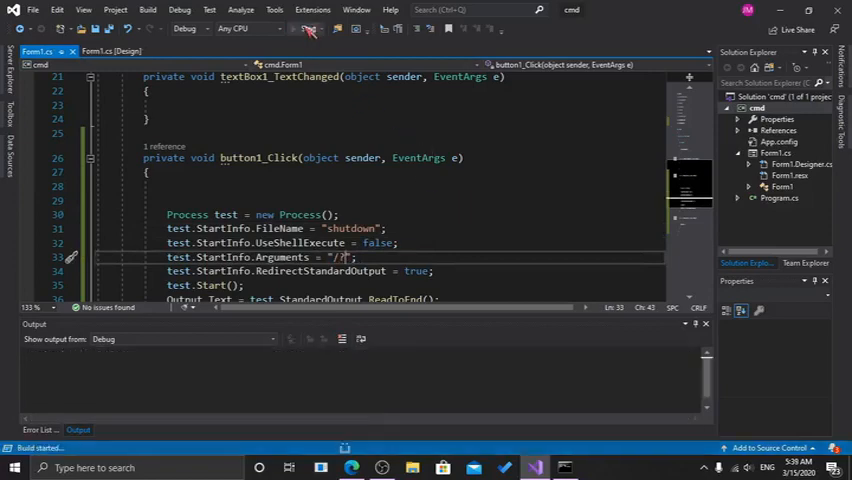
pyautogui.click(310, 28)
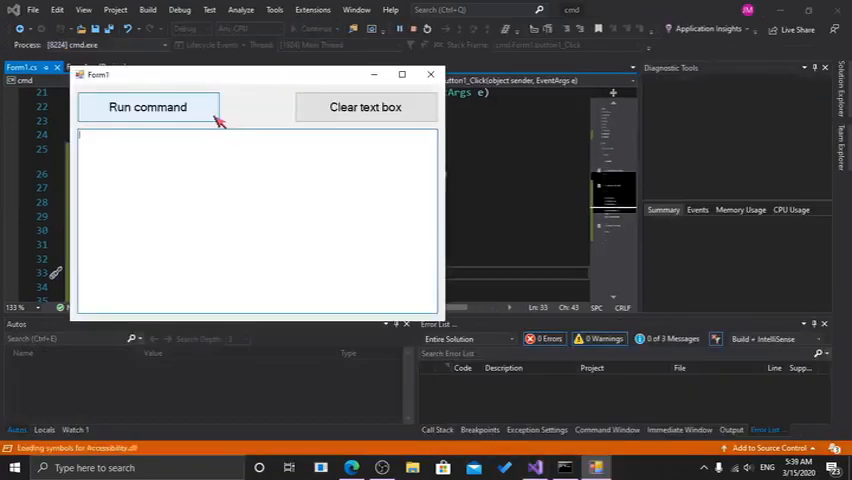
pyautogui.click(147, 107)
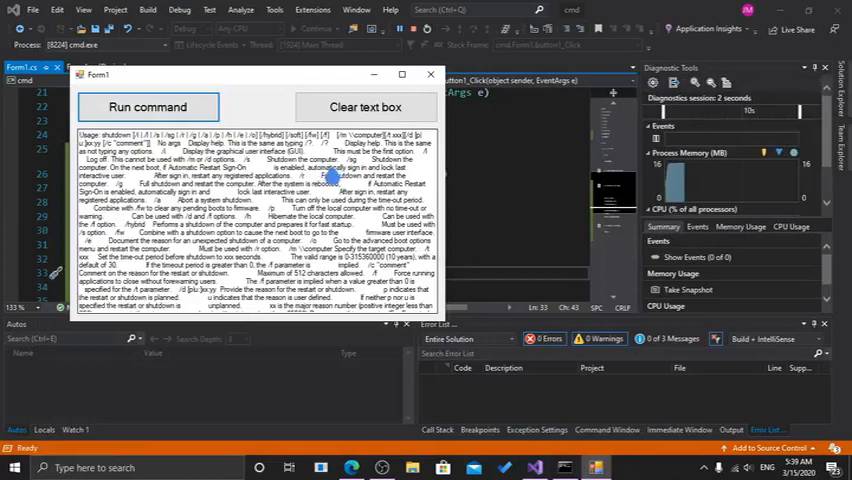